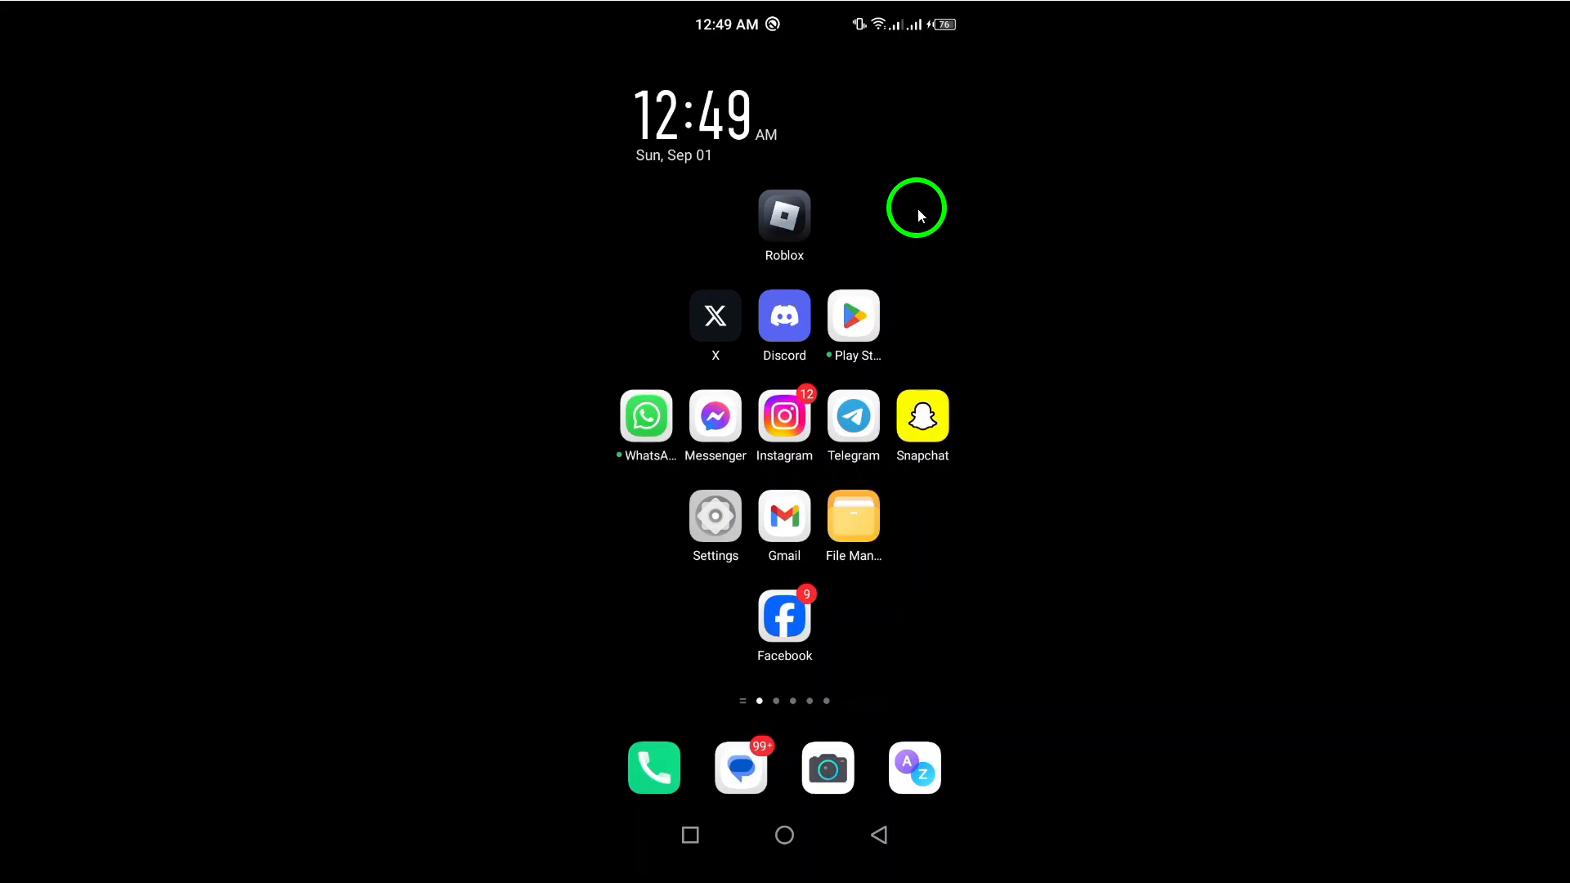
pyautogui.moveTo(715, 517)
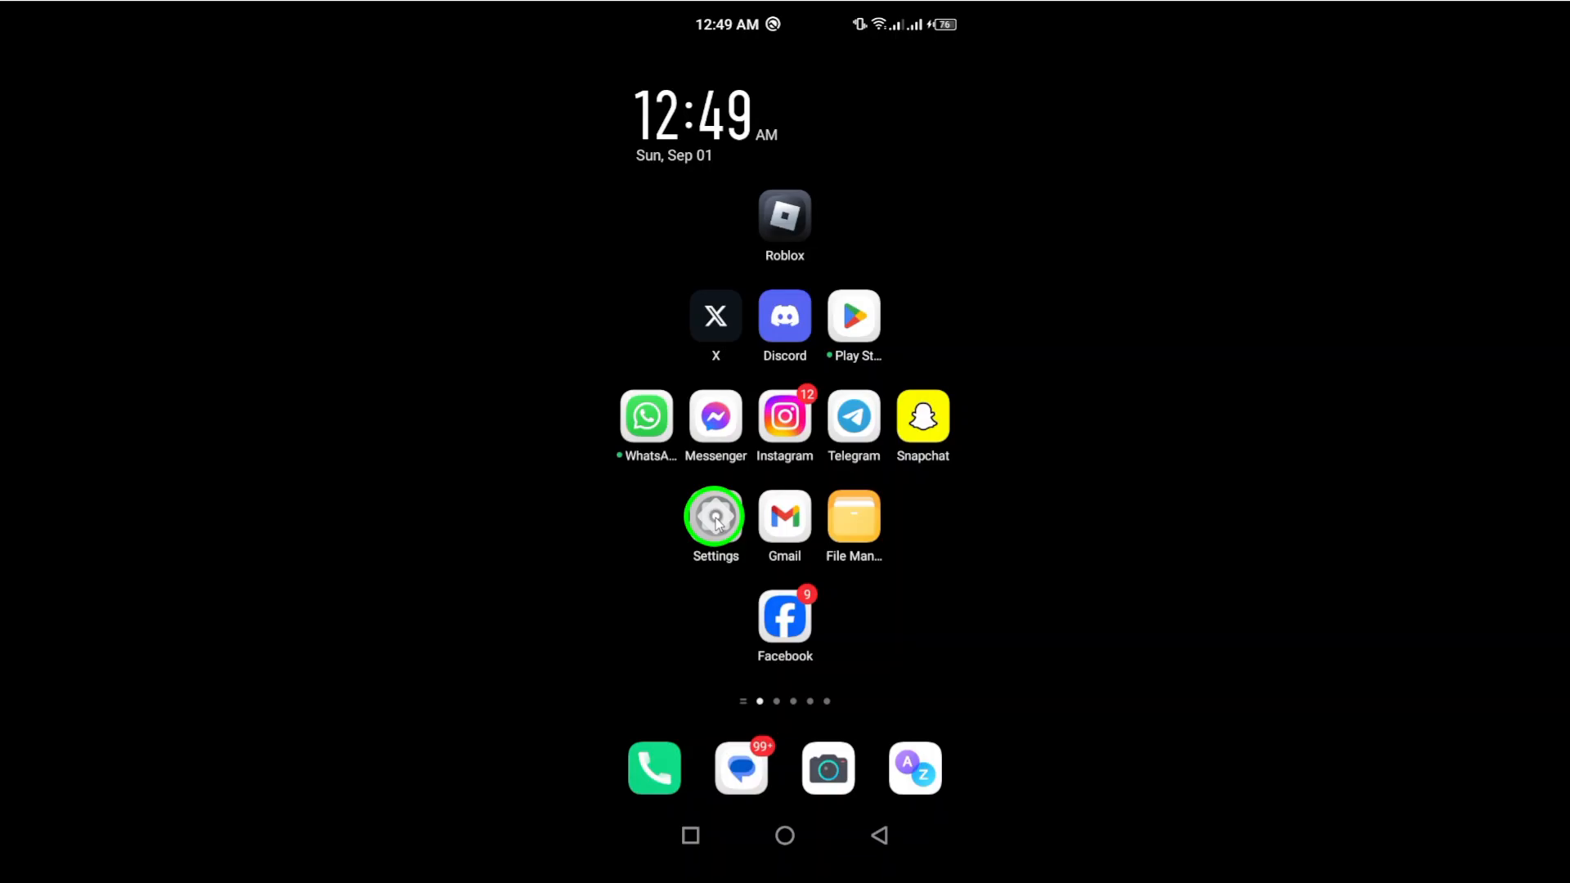
# Step: Launch Settings and go to Apps / App management to reach the installed apps list
pyautogui.click(715, 520)
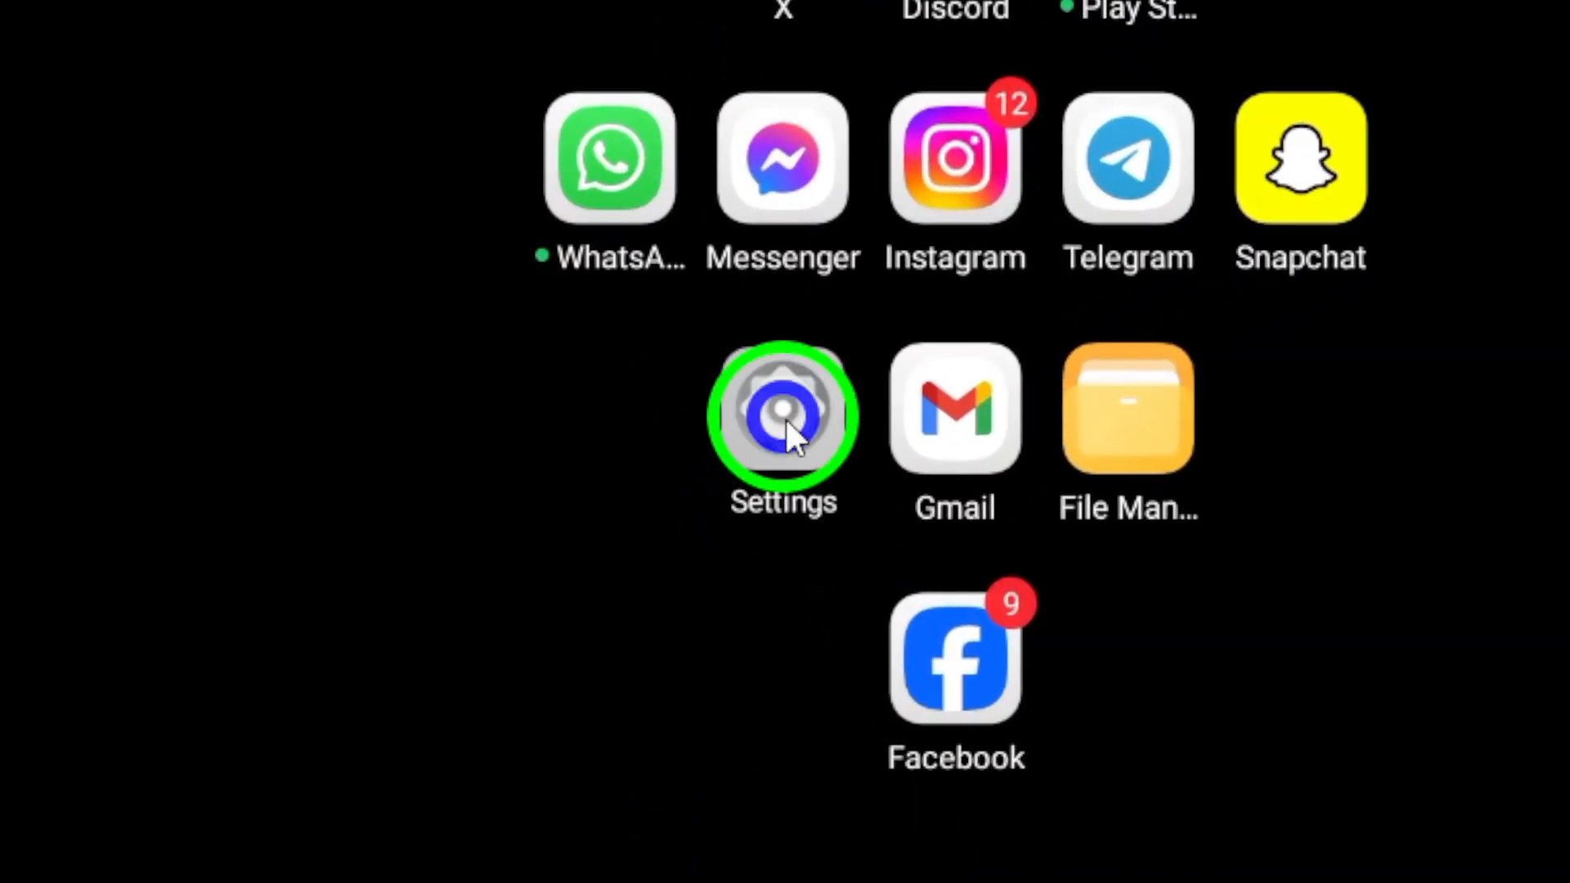
pyautogui.click(784, 410)
pyautogui.write('d')
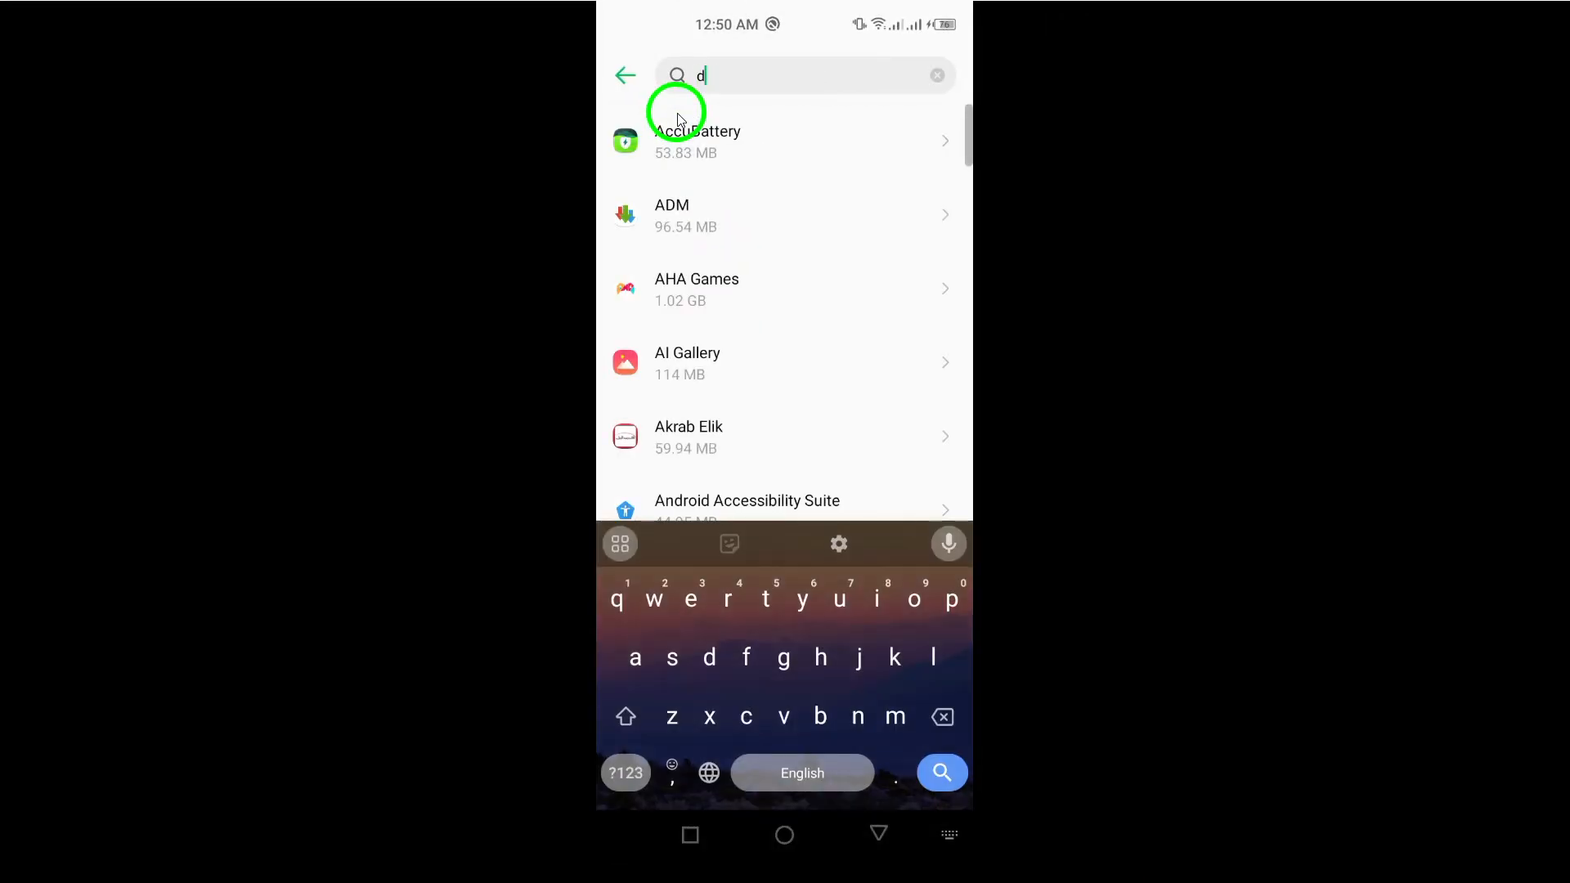
# Step: Search 'disco', select Discord and reach its Camera permission, currently set to Allow
pyautogui.write('isco')
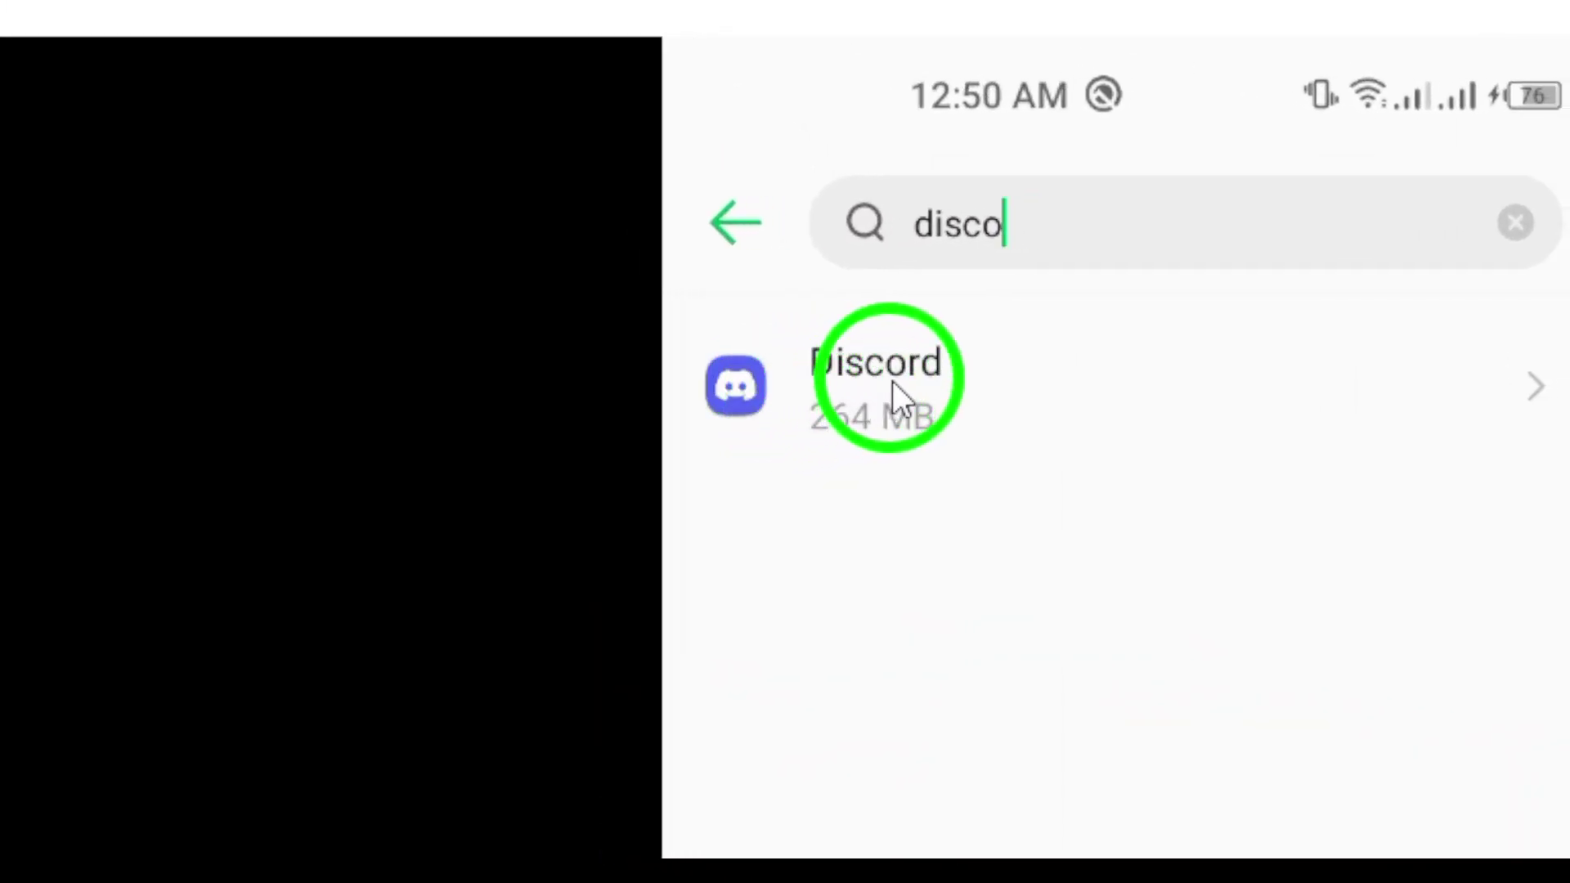
pyautogui.click(880, 386)
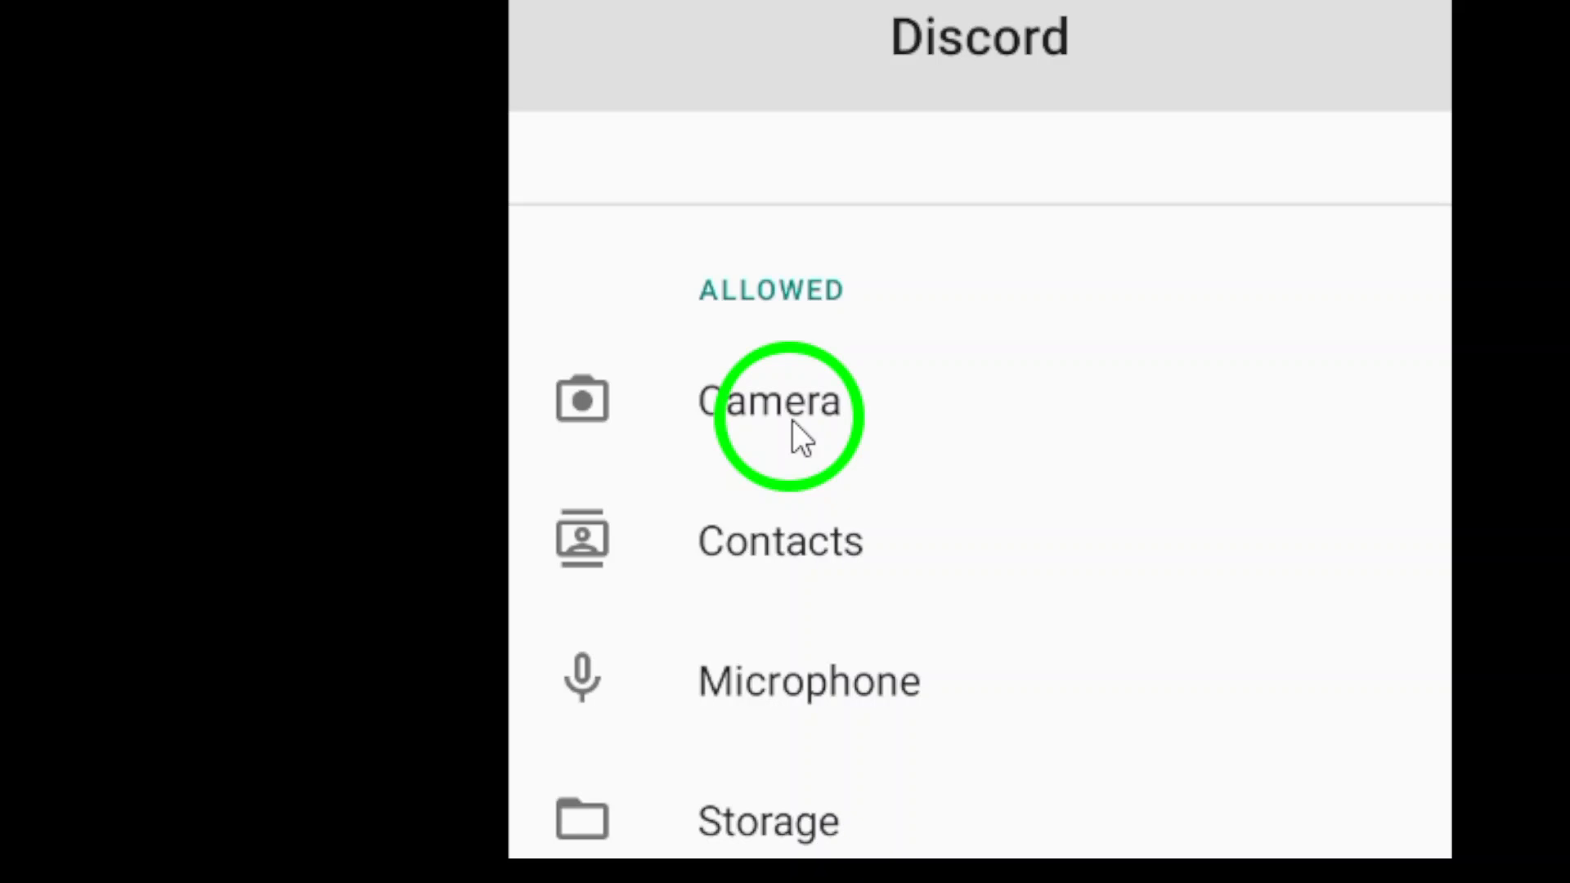
pyautogui.click(770, 399)
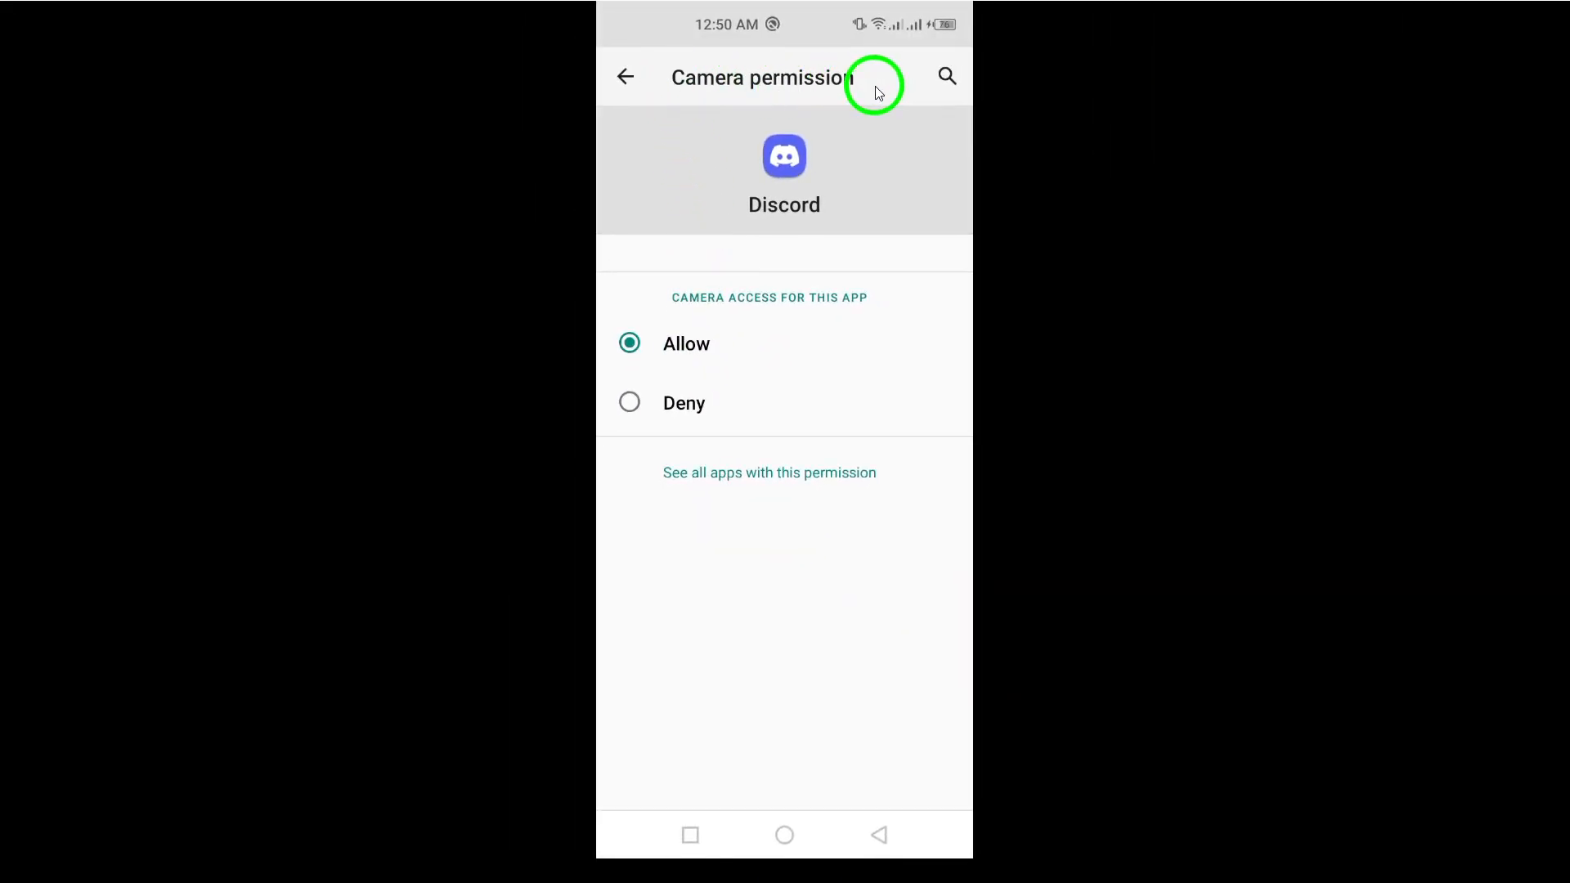
pyautogui.moveTo(685, 414)
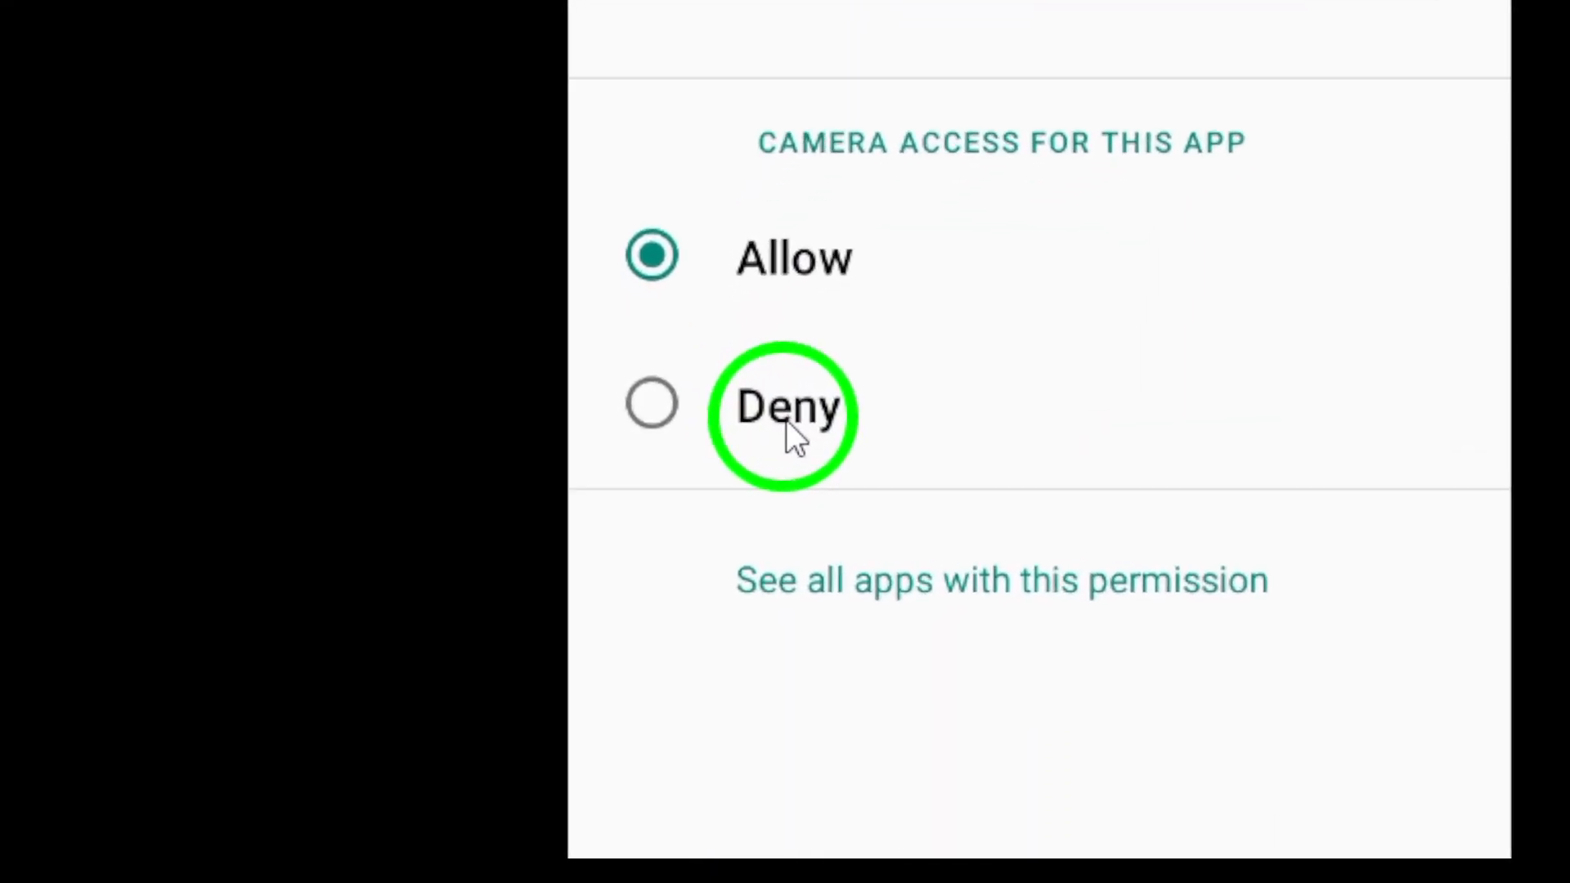
# Step: Set Discord's camera access to Deny
pyautogui.click(686, 404)
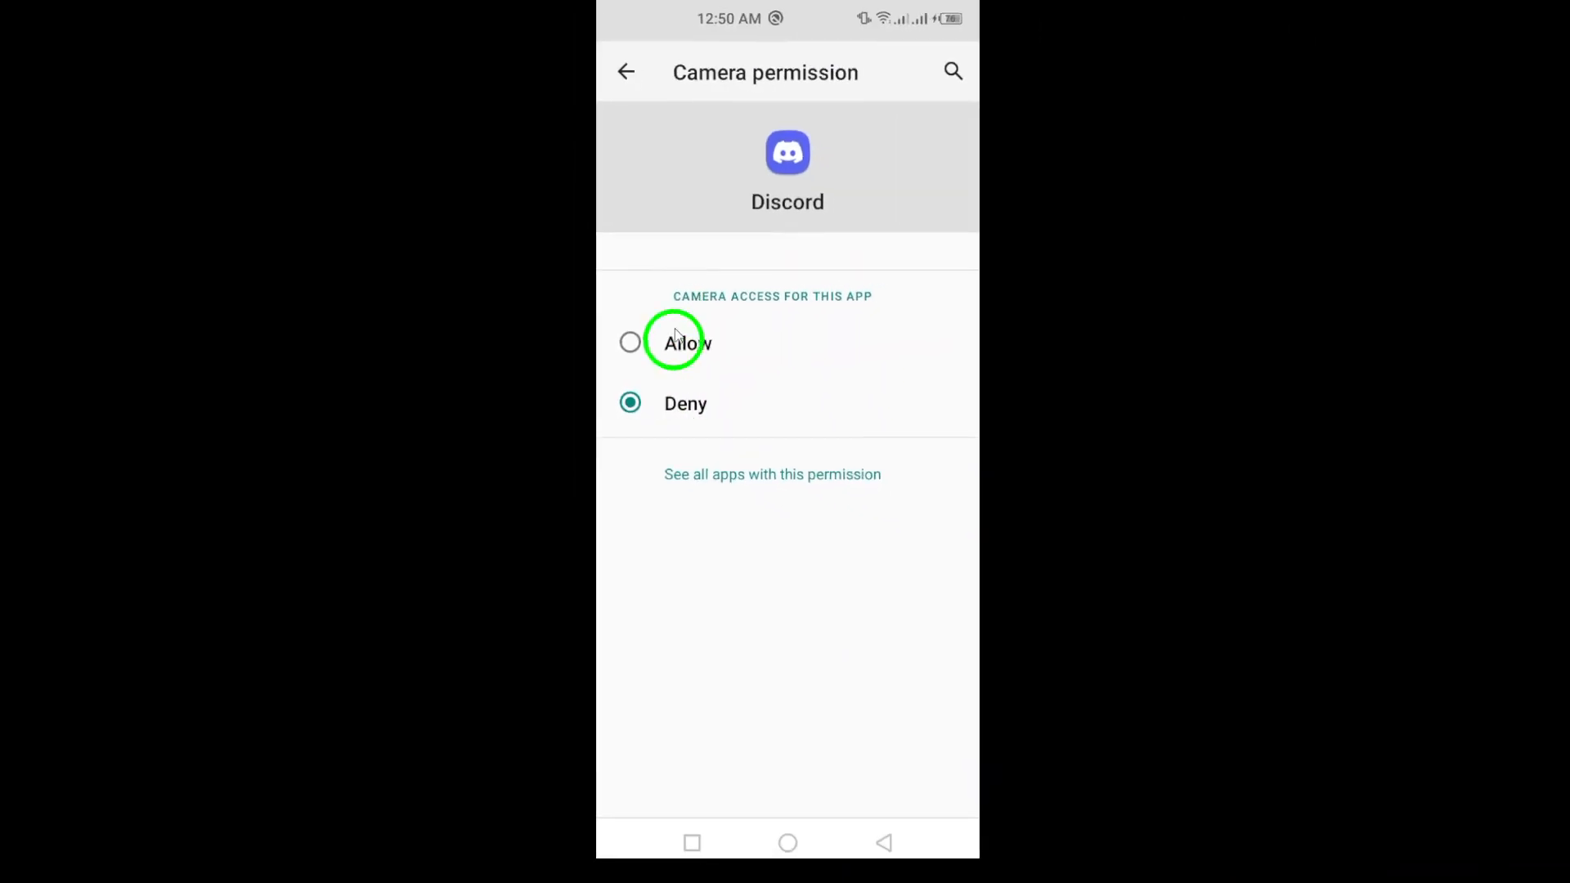
pyautogui.moveTo(742, 204)
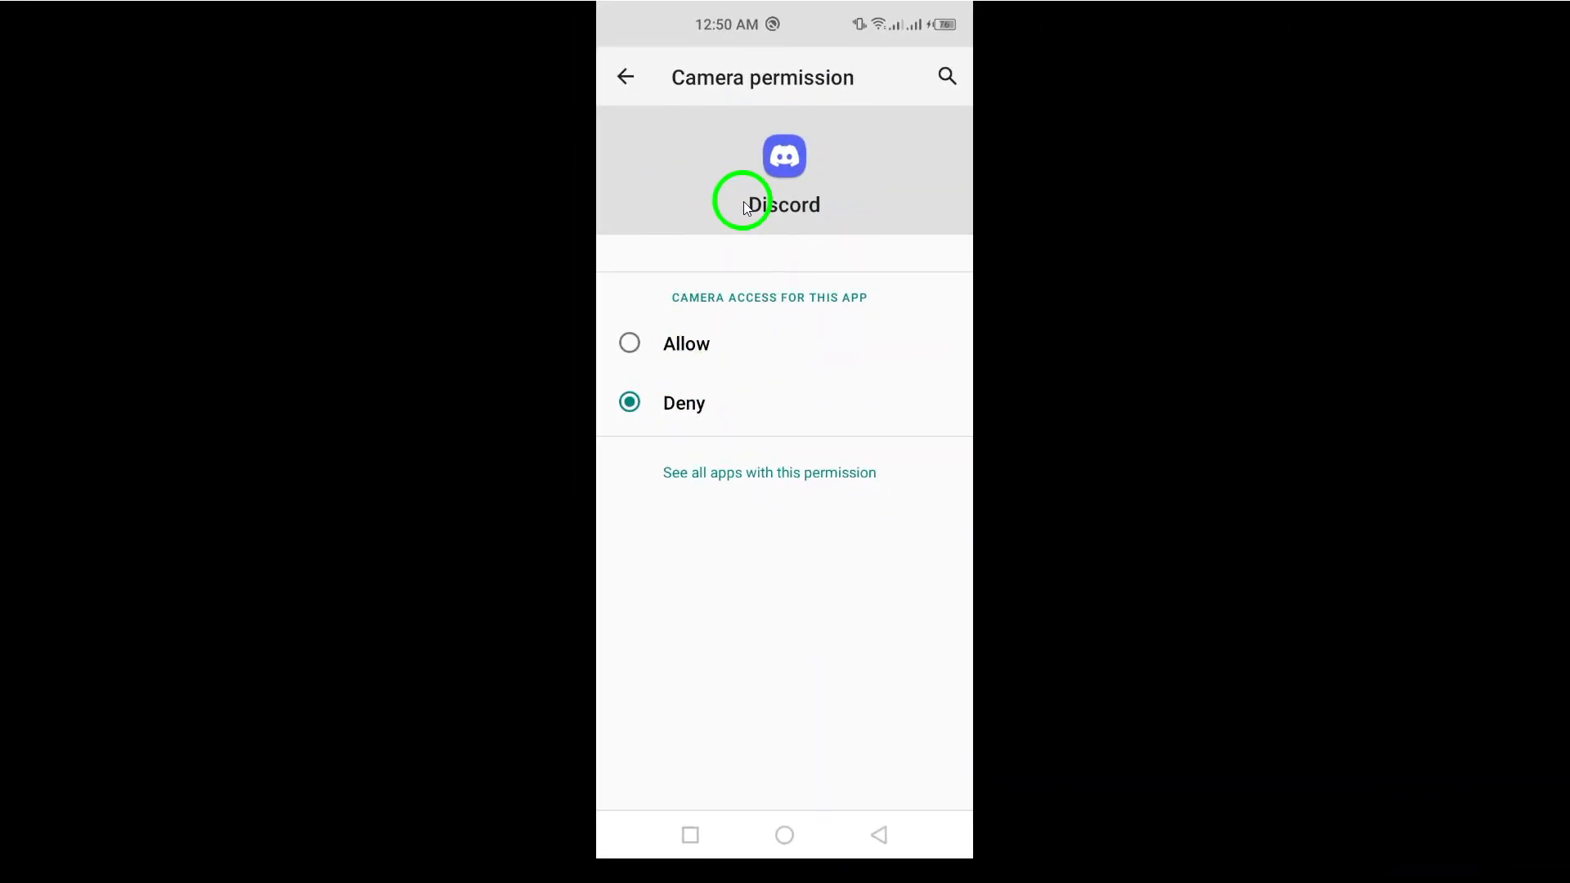